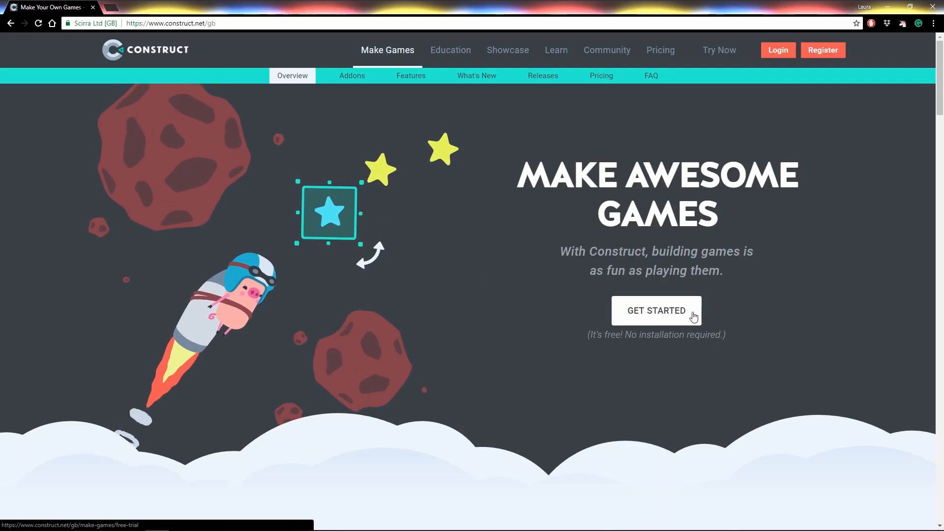
Go to the free trial page, then navigate to editor.construct.net.
left_click(656, 310)
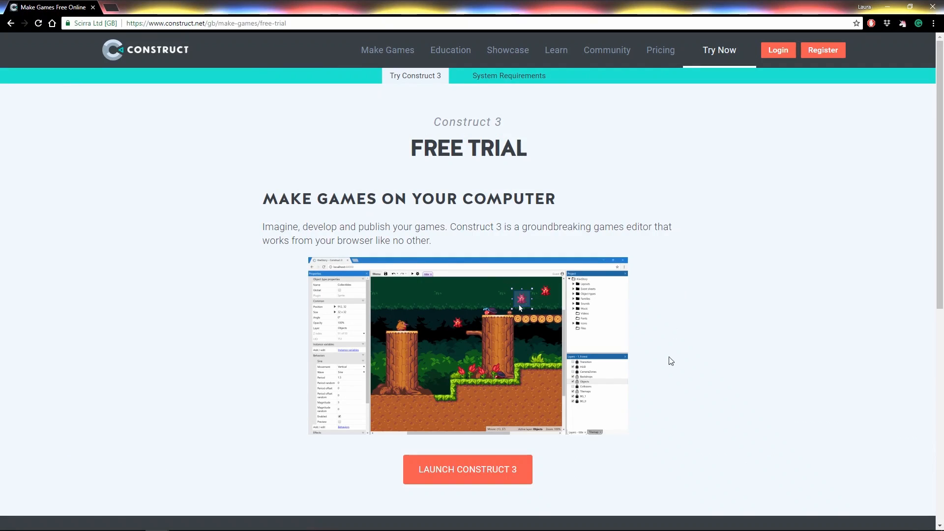
mouse_move(488, 111)
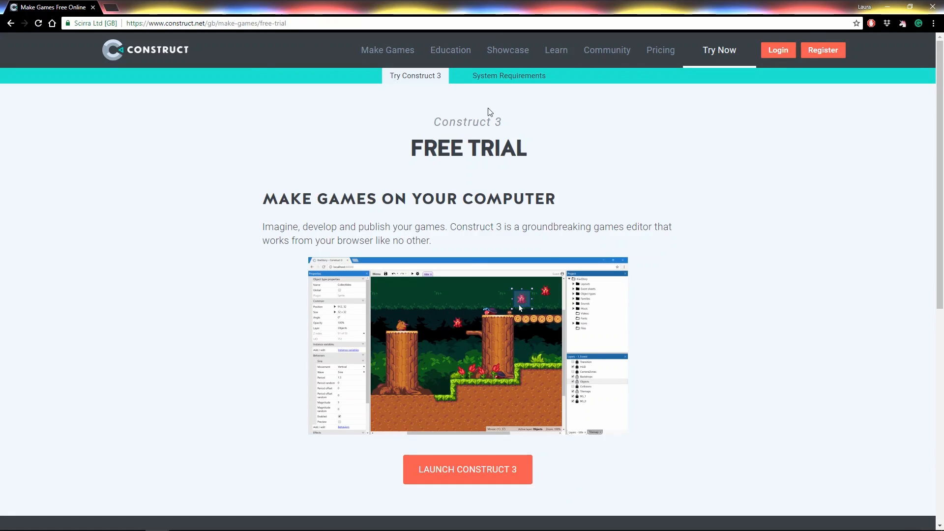
mouse_move(518, 84)
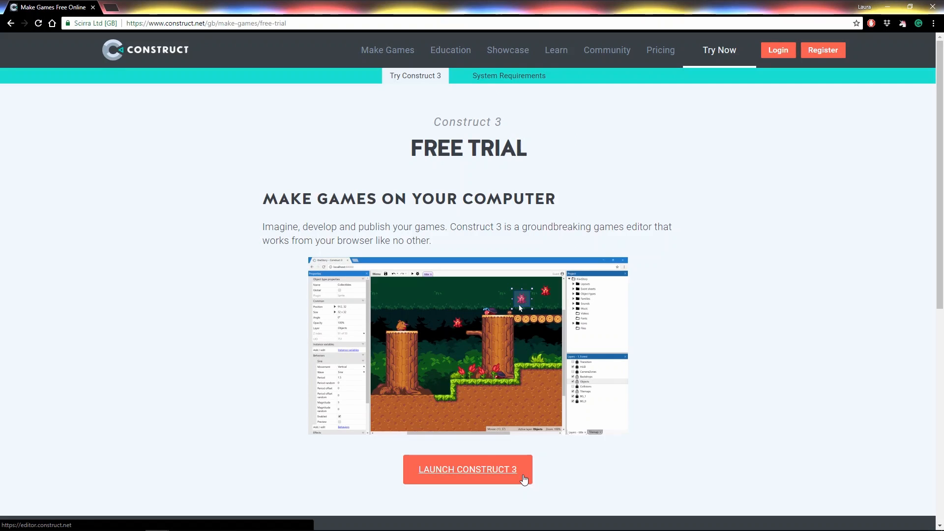
left_click(206, 23)
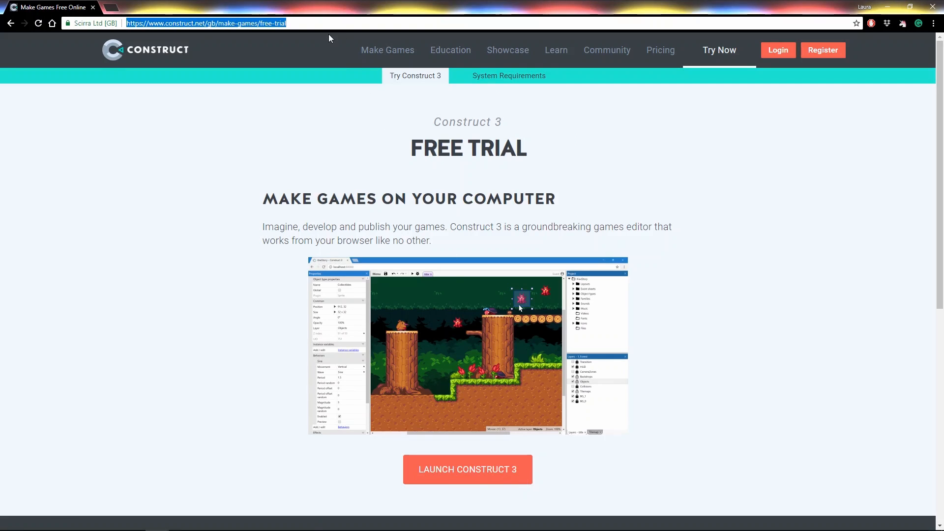
type("editor.construct.net")
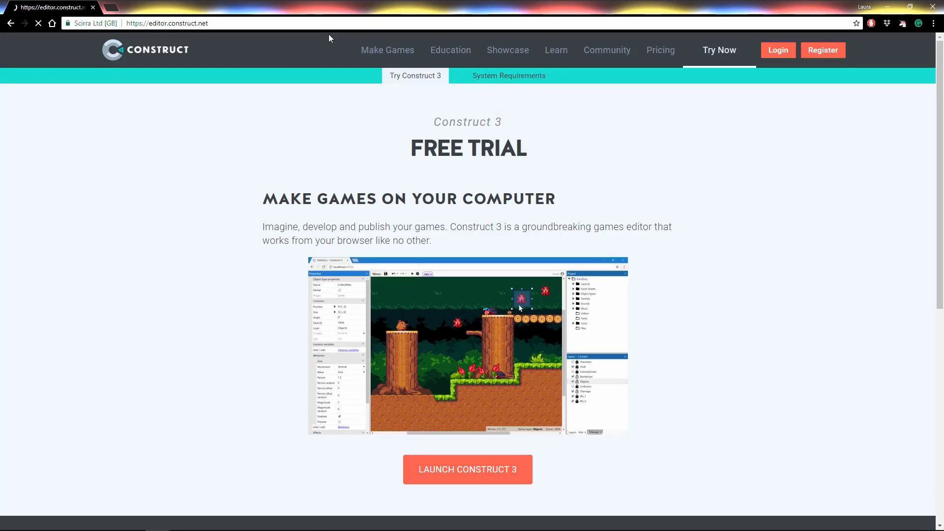
Create a Construct 3 desktop shortcut via Chrome's More tools > Create shortcut, opening as a window.
left_click(467, 469)
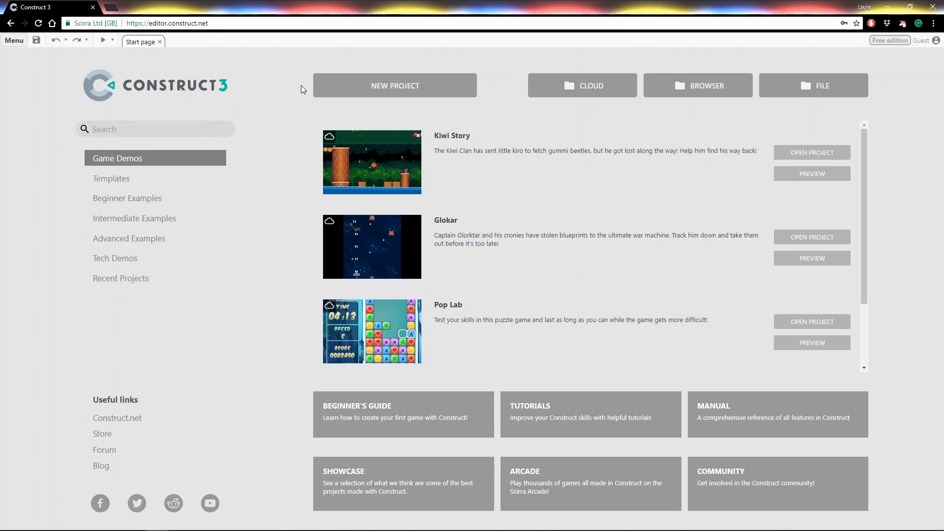
mouse_move(271, 127)
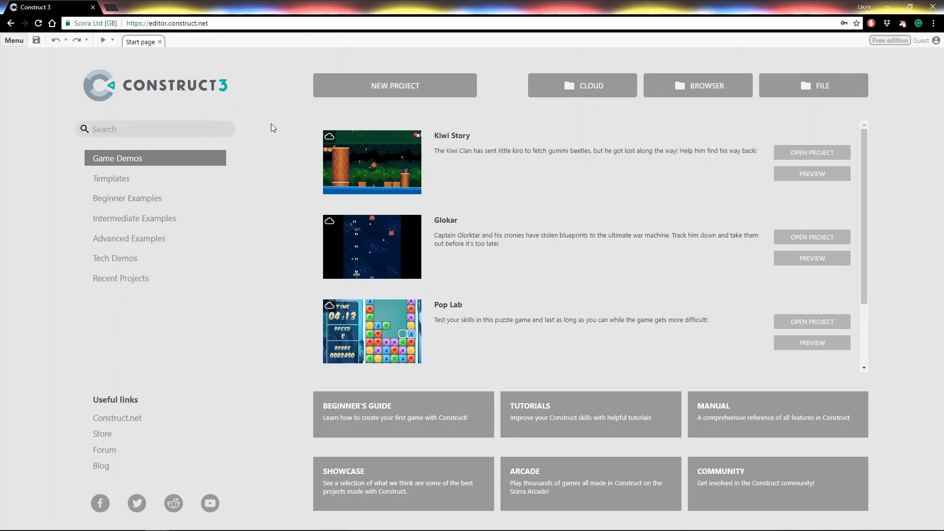
mouse_move(271, 124)
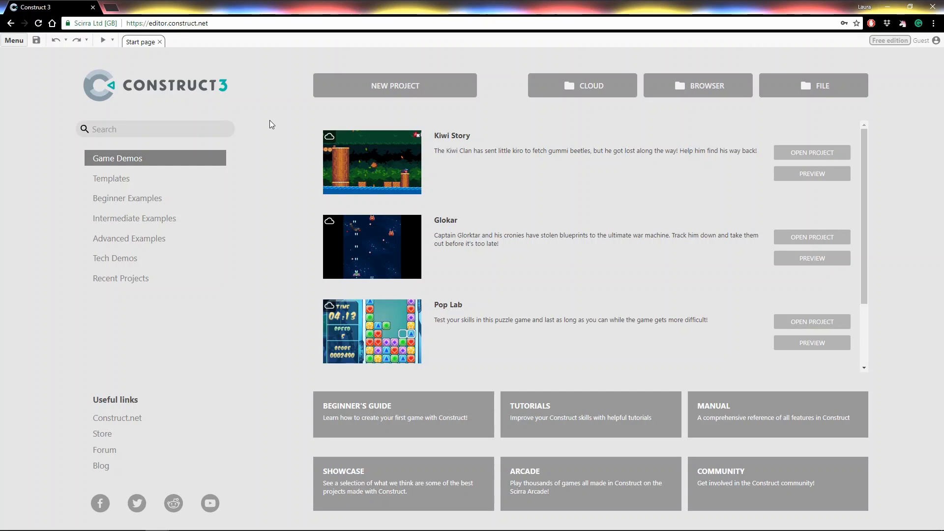
mouse_move(663, 120)
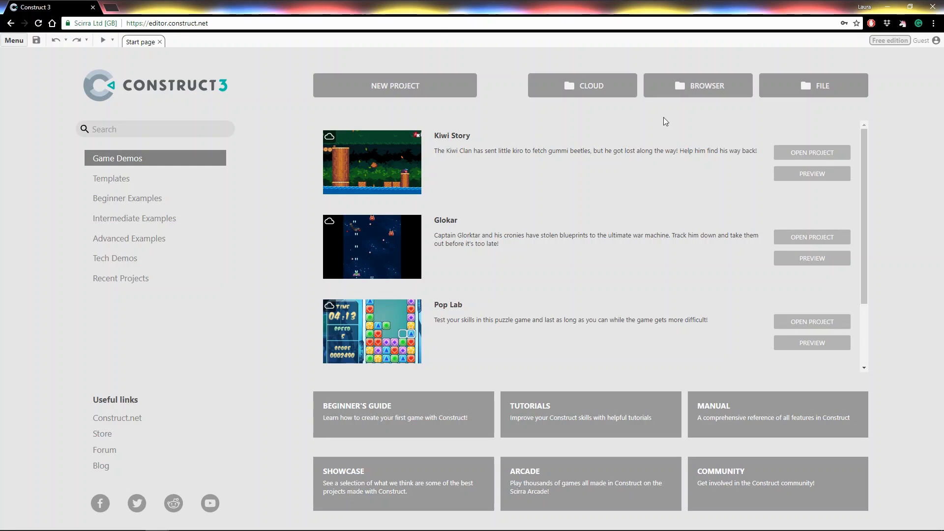
mouse_move(890, 144)
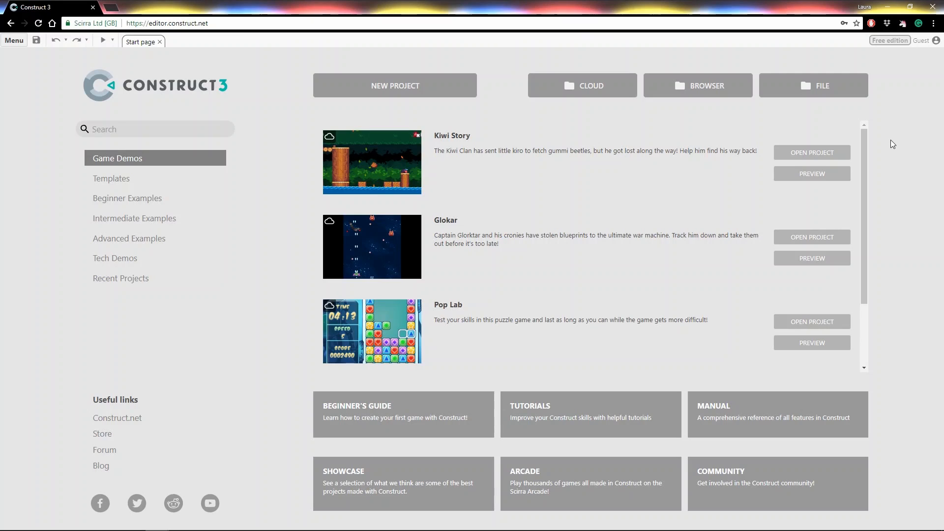
left_click(934, 23)
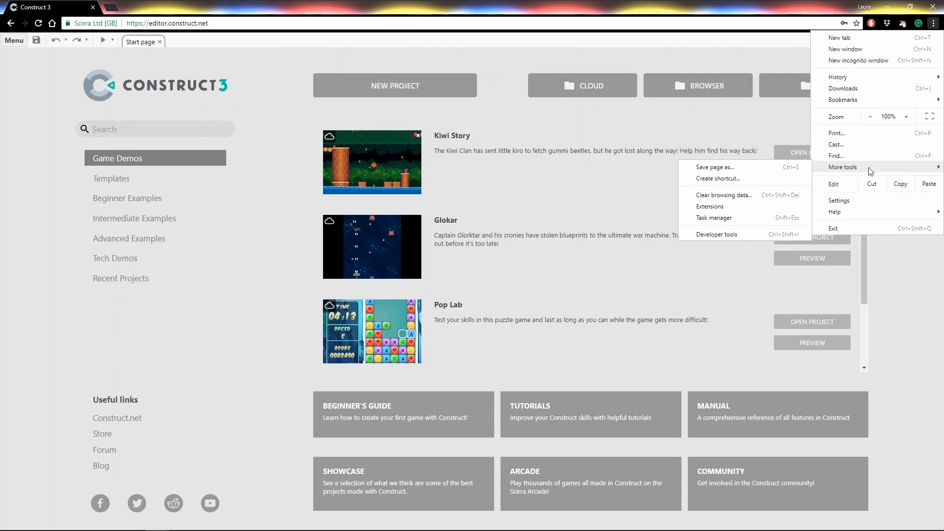
left_click(717, 178)
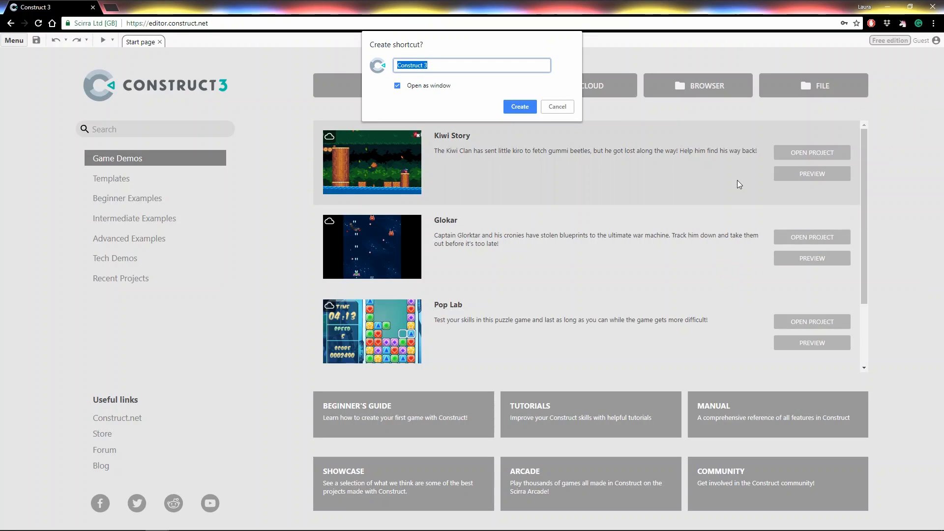
mouse_move(452, 108)
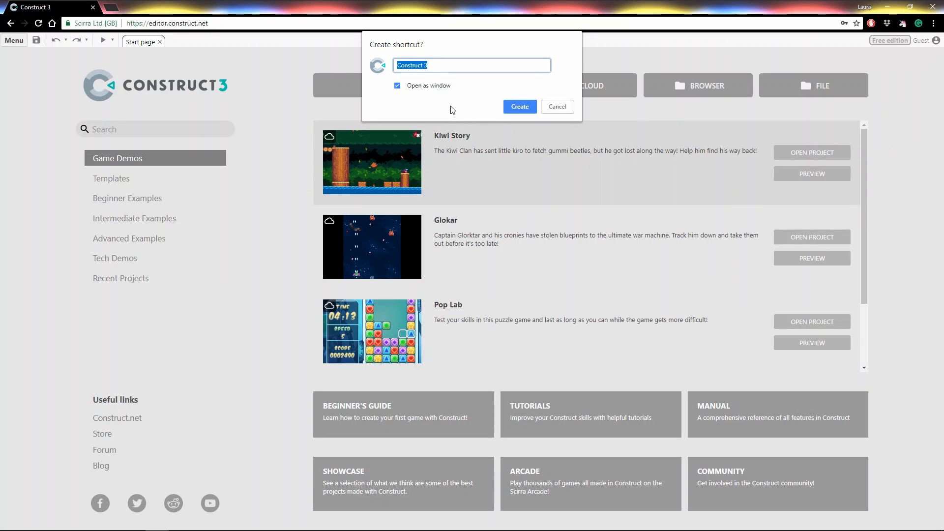
mouse_move(443, 78)
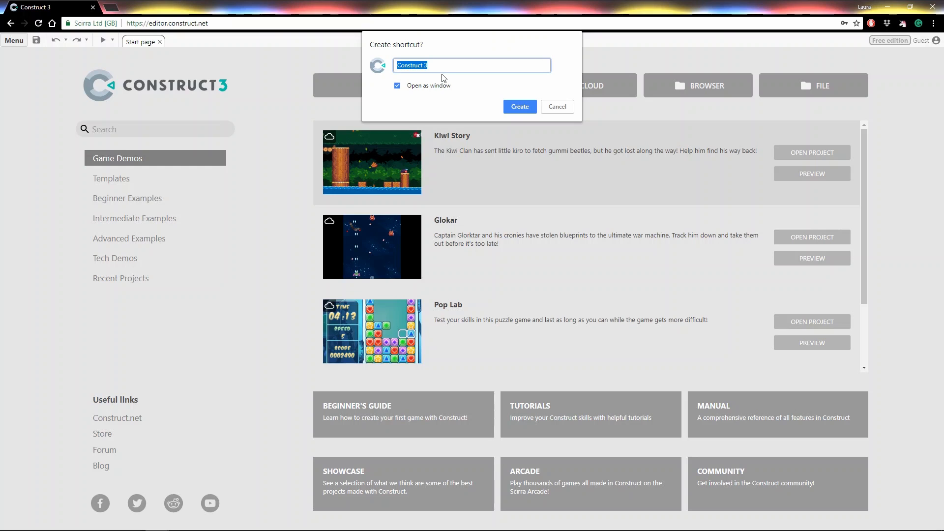
mouse_move(544, 116)
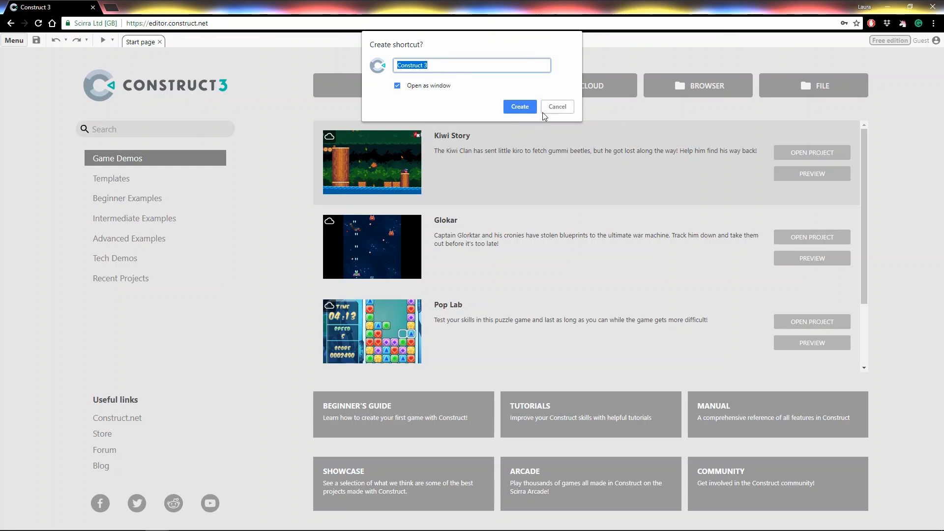
left_click(556, 106)
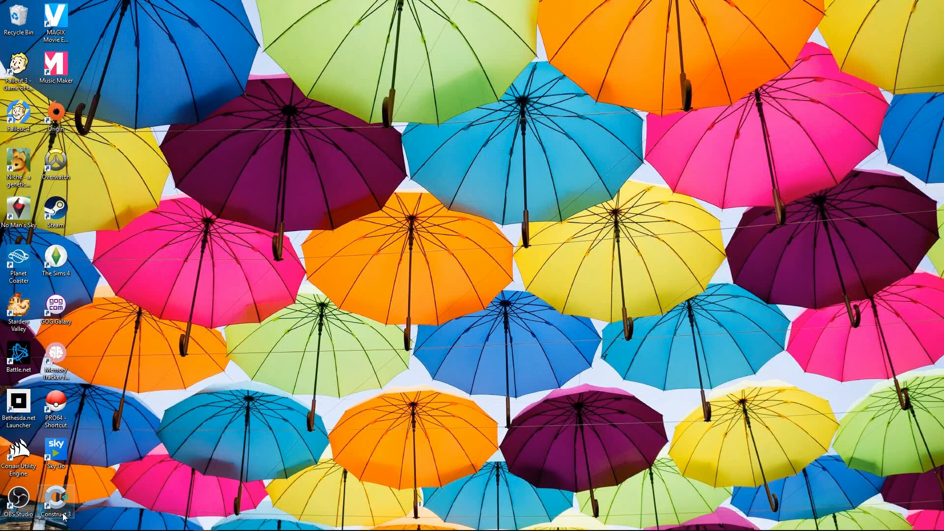
mouse_move(72, 512)
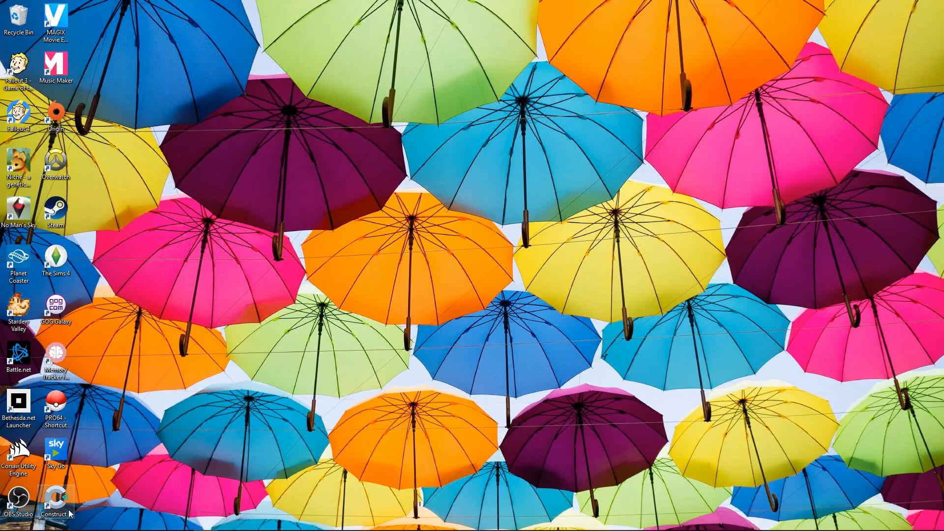
Launch Construct 3 from its desktop shortcut as a standalone app window.
double_click(57, 496)
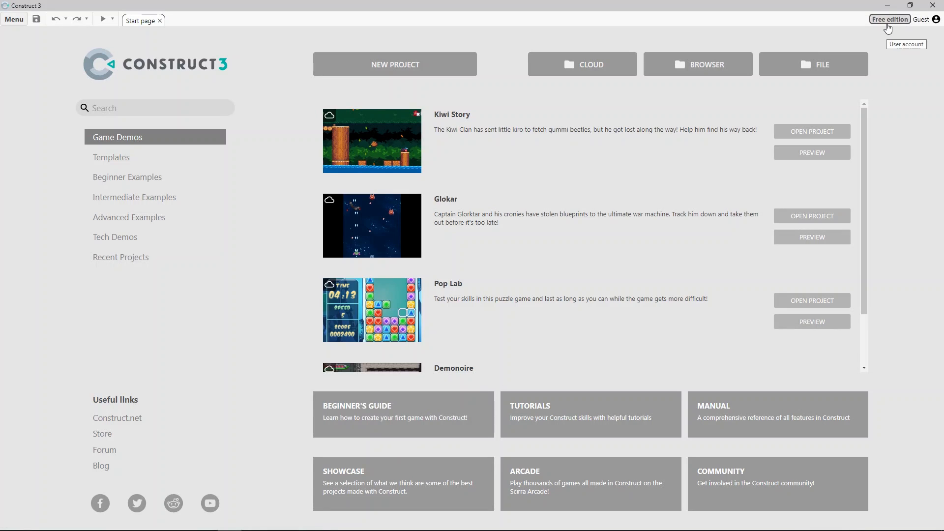
mouse_move(886, 61)
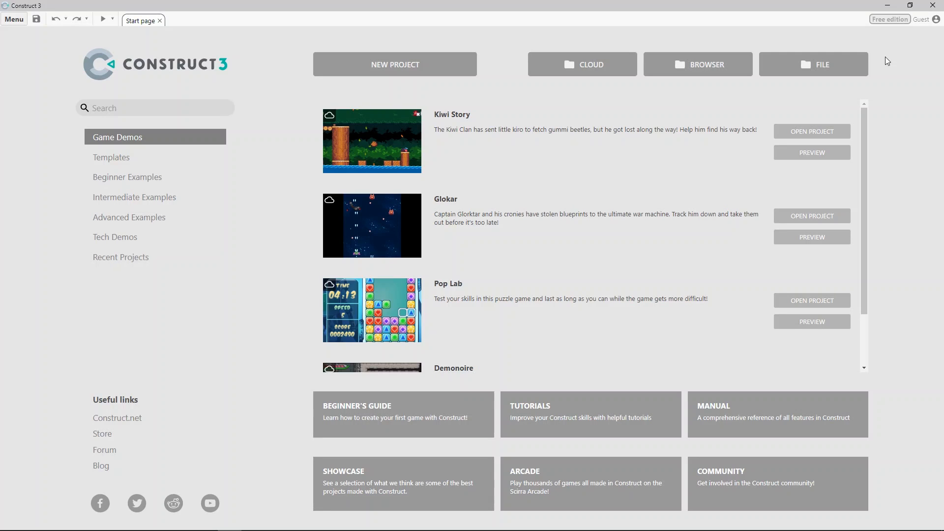
mouse_move(878, 69)
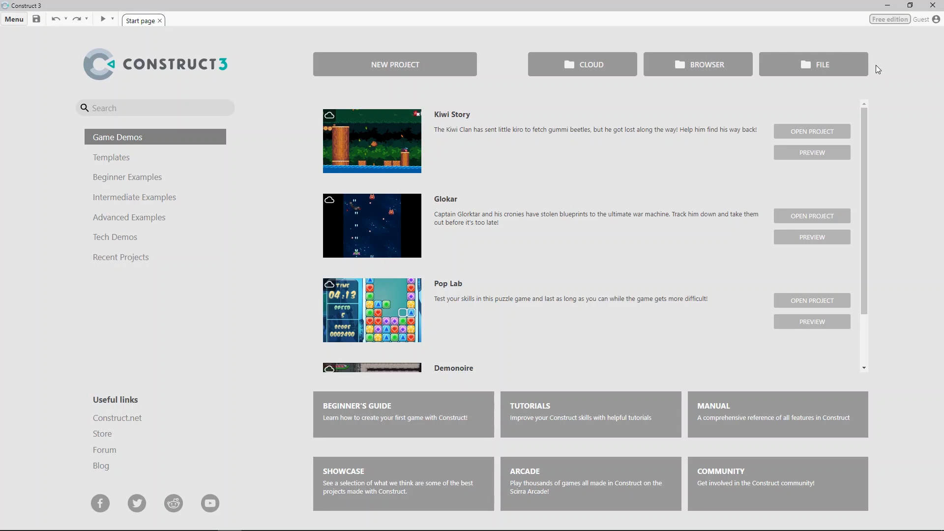
mouse_move(486, 124)
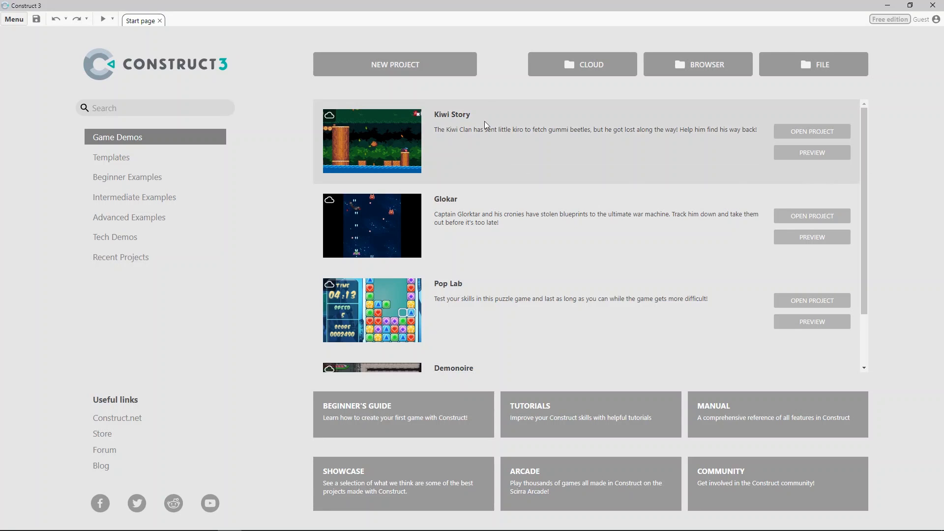
Start a new empty project and insert a Sprite object onto Layout 1.
left_click(395, 64)
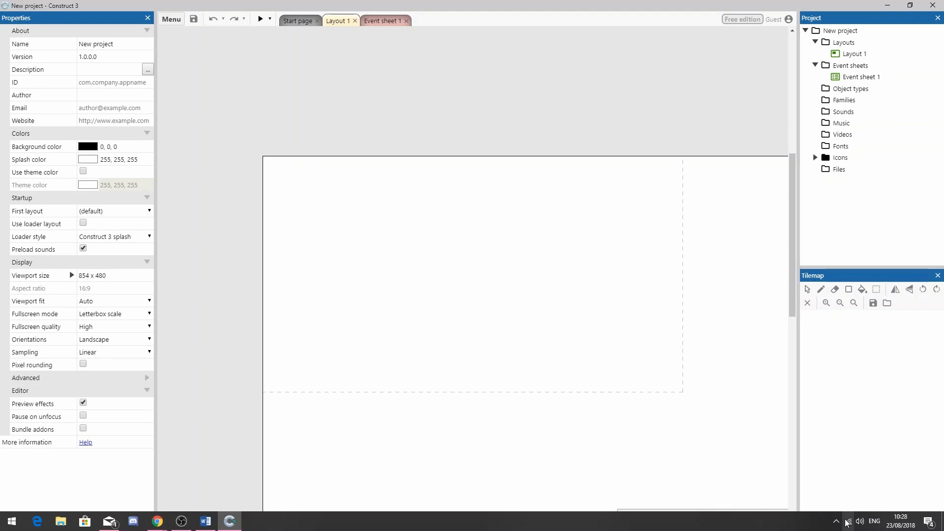
left_click(845, 521)
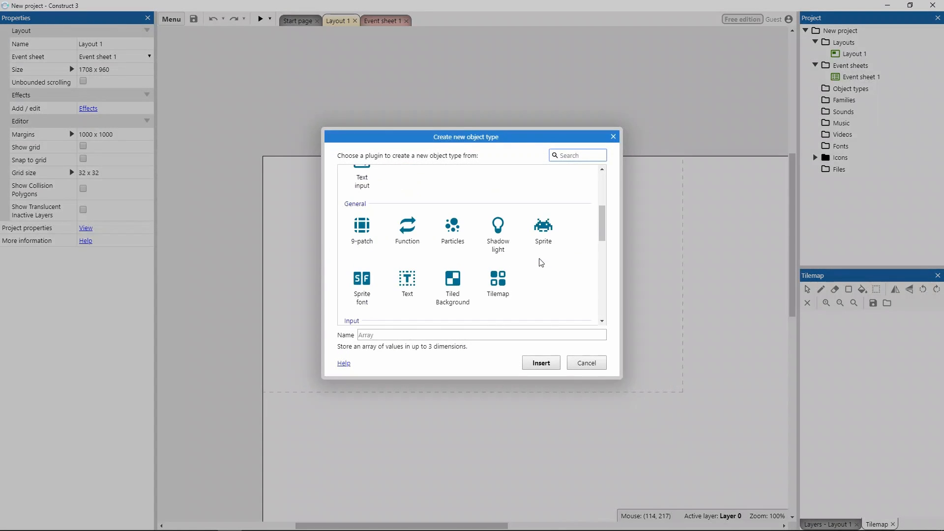
left_click(541, 362)
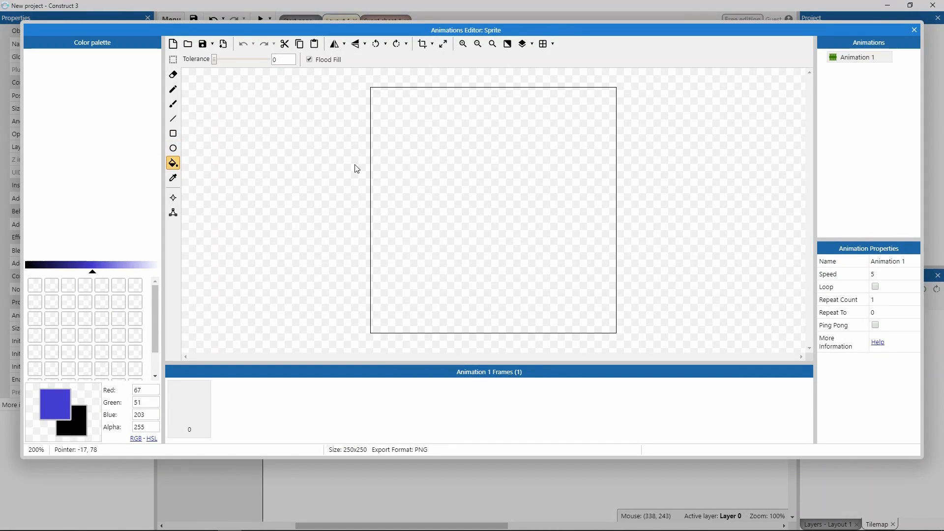
Fill the sprite image solid blue and shrink it to a small square on the layout.
left_click(492, 208)
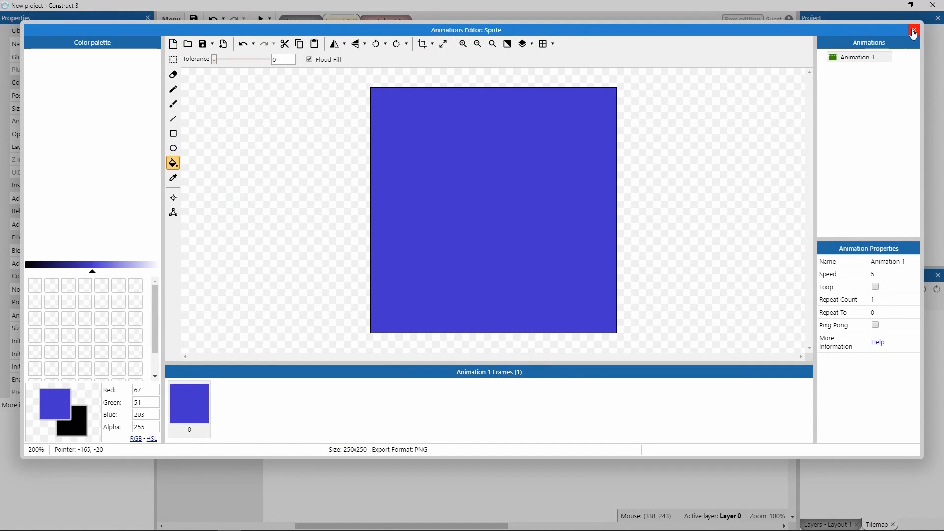
left_click(912, 31)
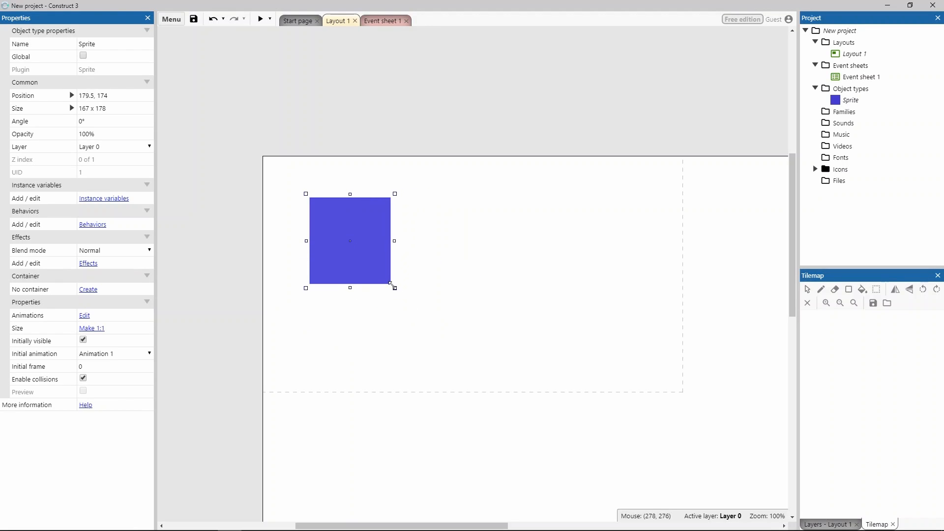
left_click_drag(393, 287, 380, 259)
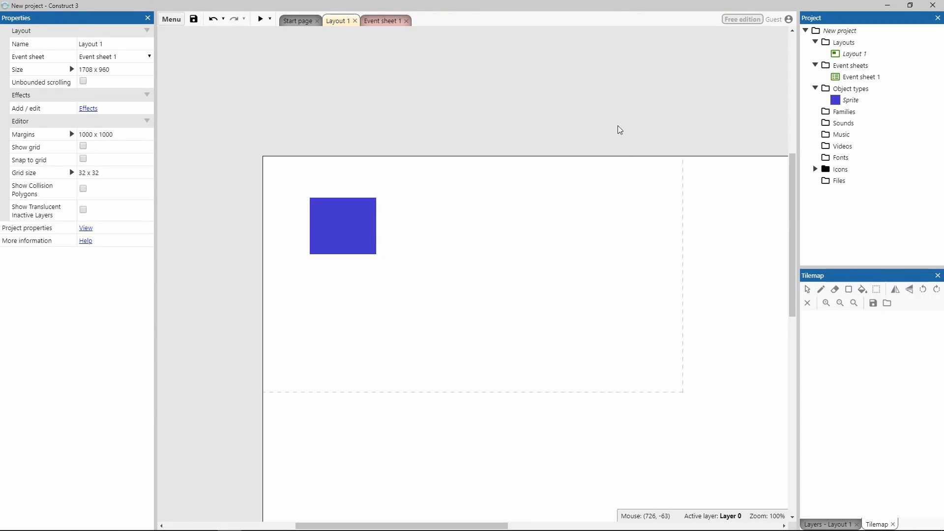
In Settings, set 'Notify me about updates for' to Beta releases and return to the start page.
left_click(298, 20)
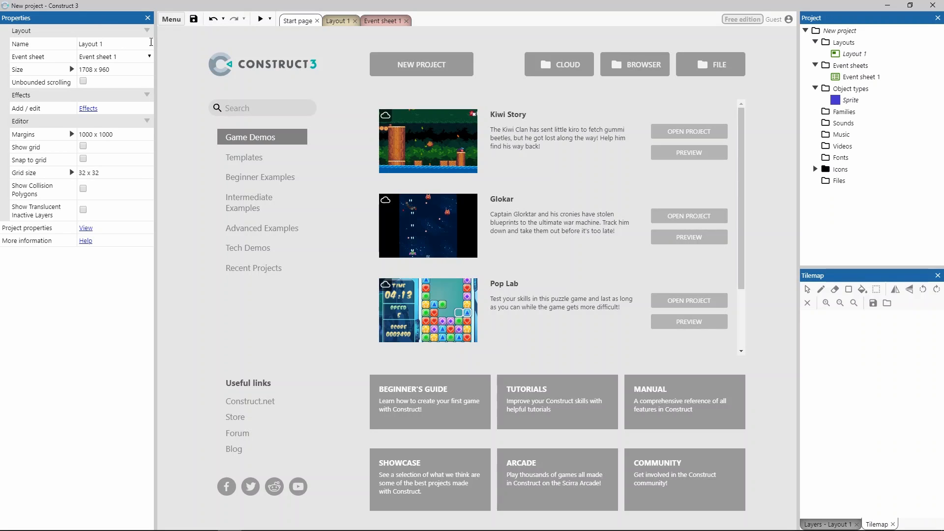
mouse_move(175, 34)
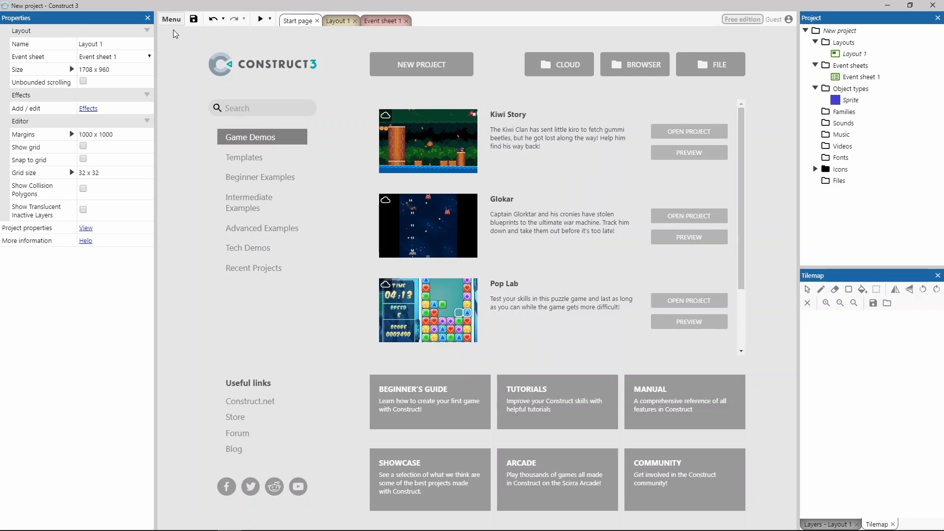
mouse_move(171, 19)
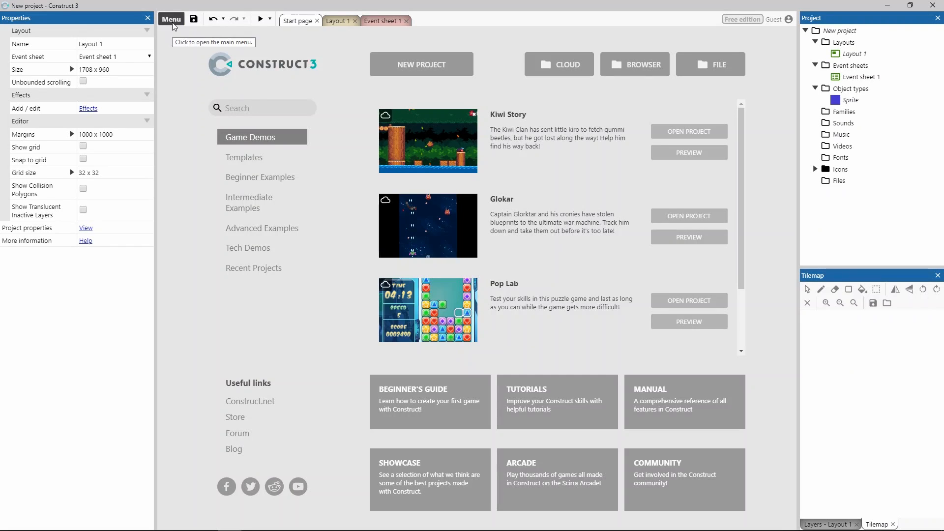
left_click(171, 18)
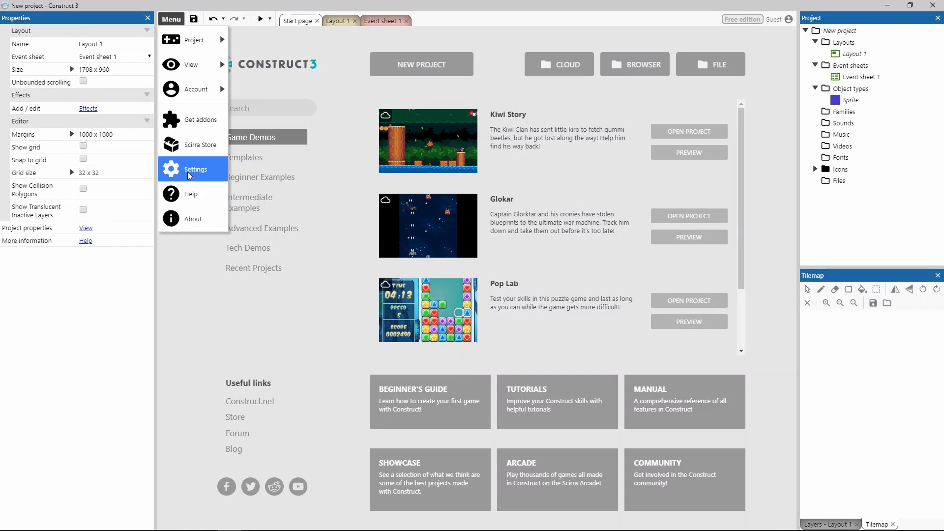
left_click(196, 170)
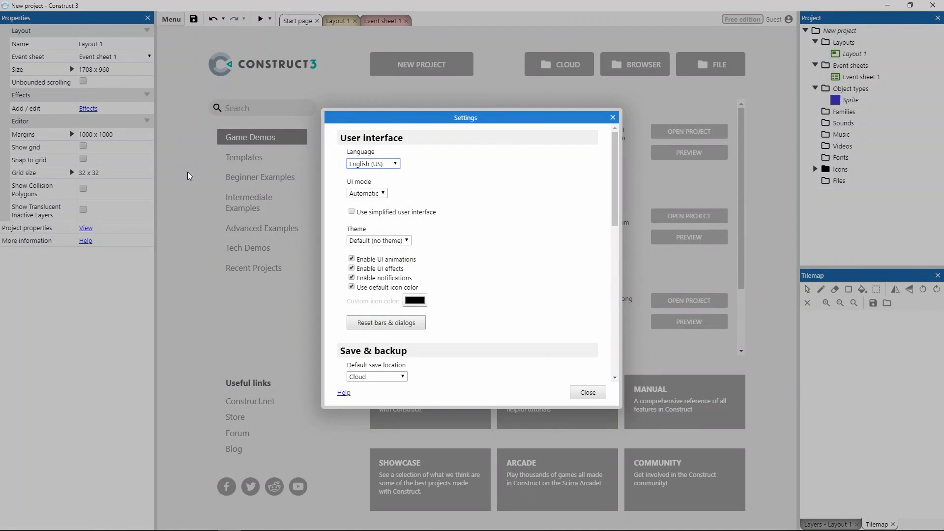
scroll("down", 3)
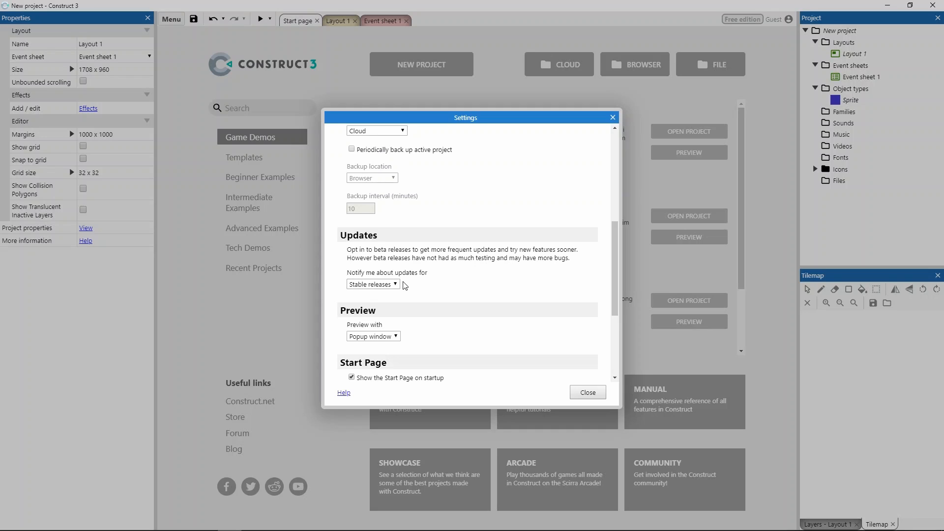
left_click(373, 284)
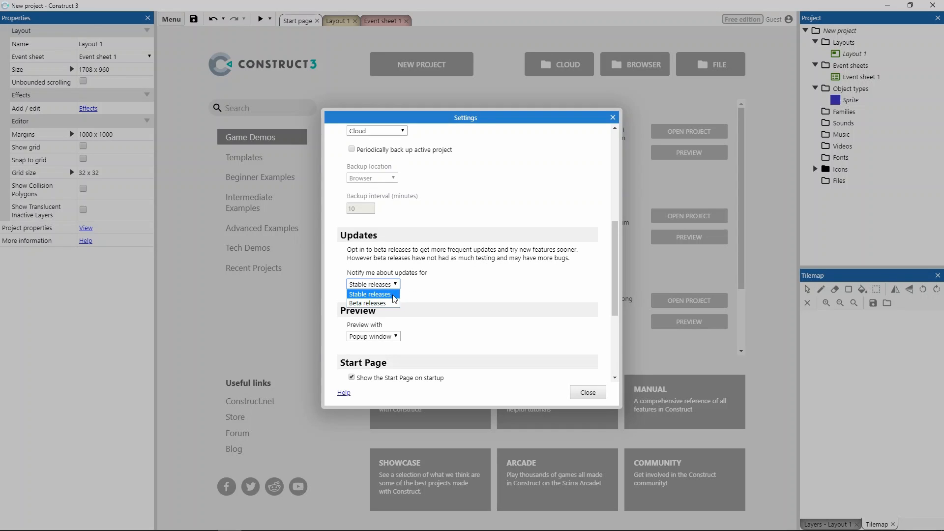
left_click(368, 303)
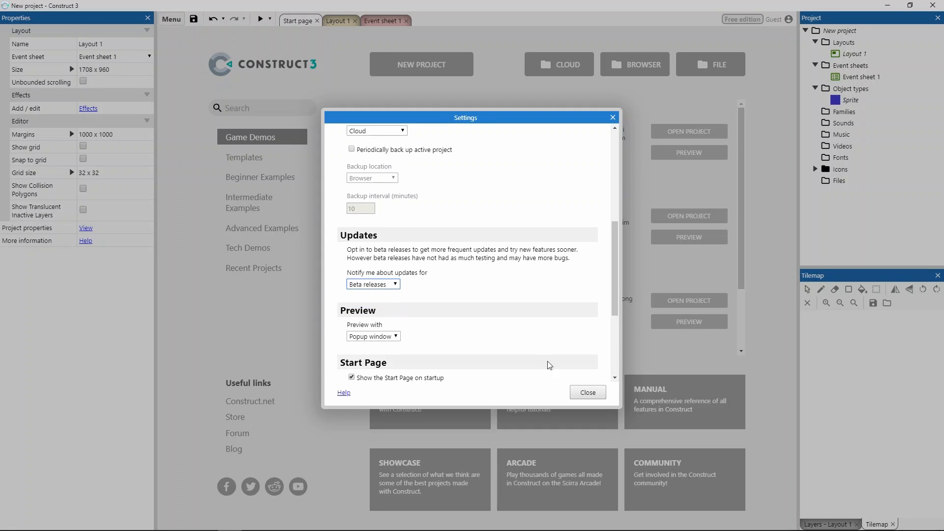
left_click(587, 391)
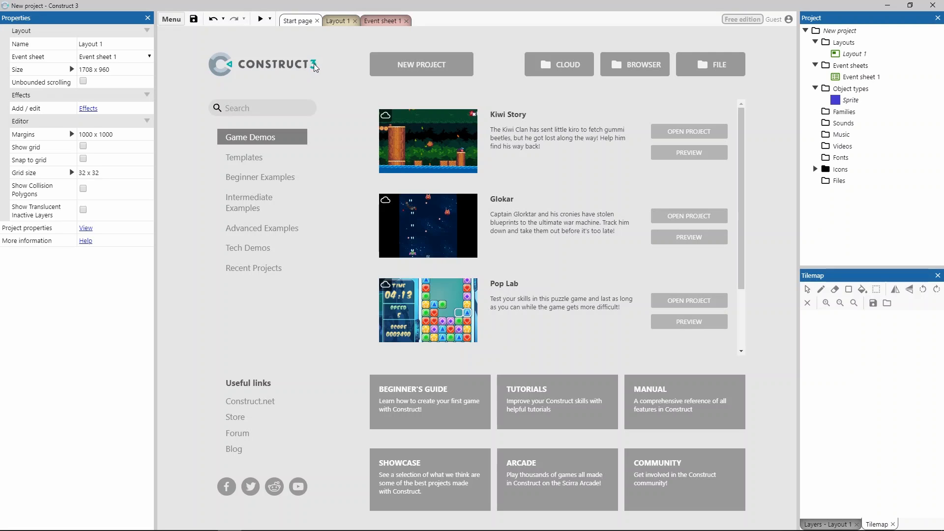
mouse_move(337, 506)
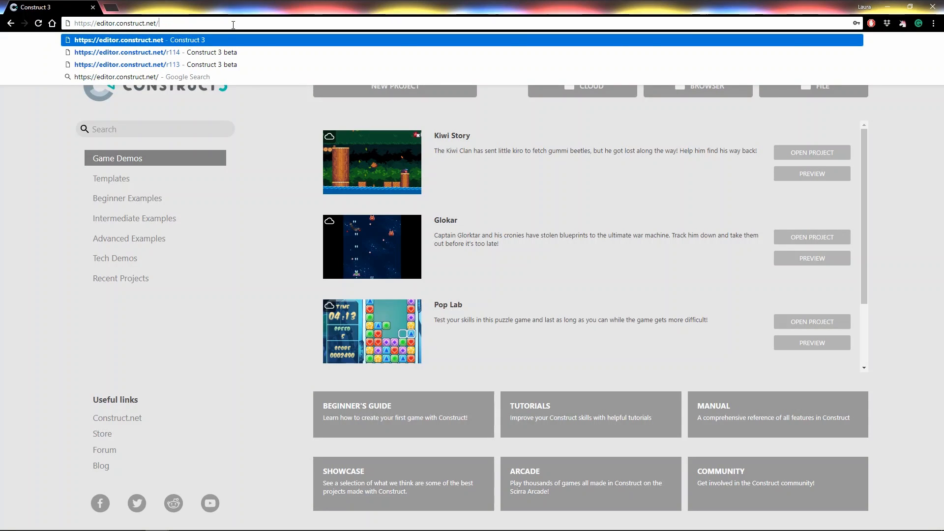
Change the address to editor.construct.net/r114/ to load the r114 beta editor.
type("r")
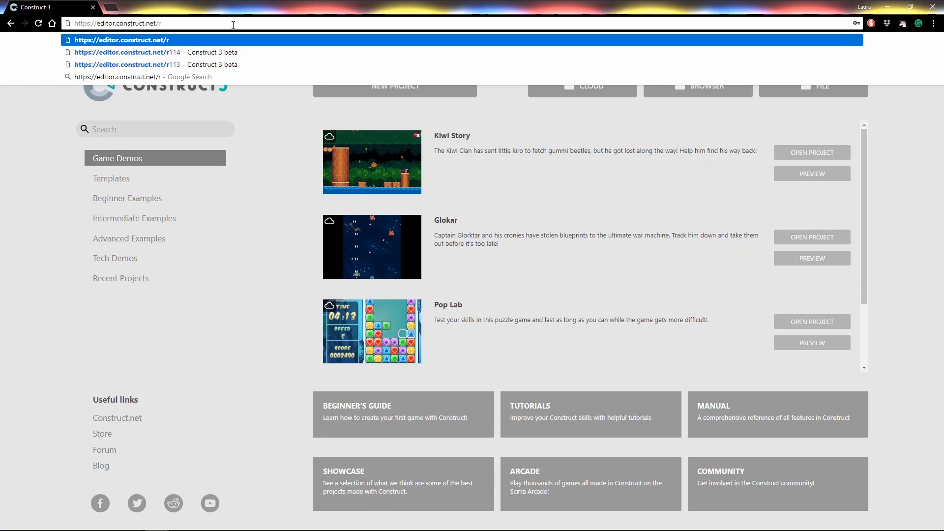
type("114/")
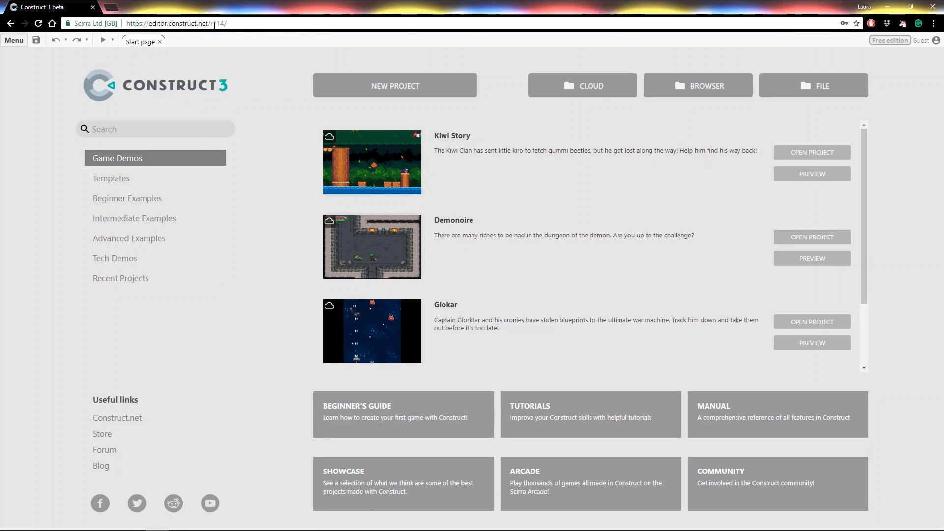
mouse_move(226, 80)
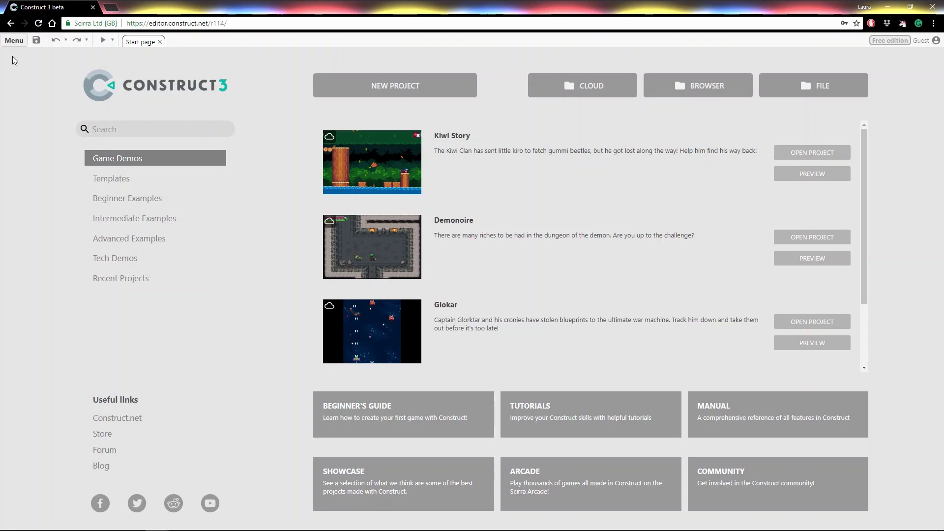
left_click(14, 40)
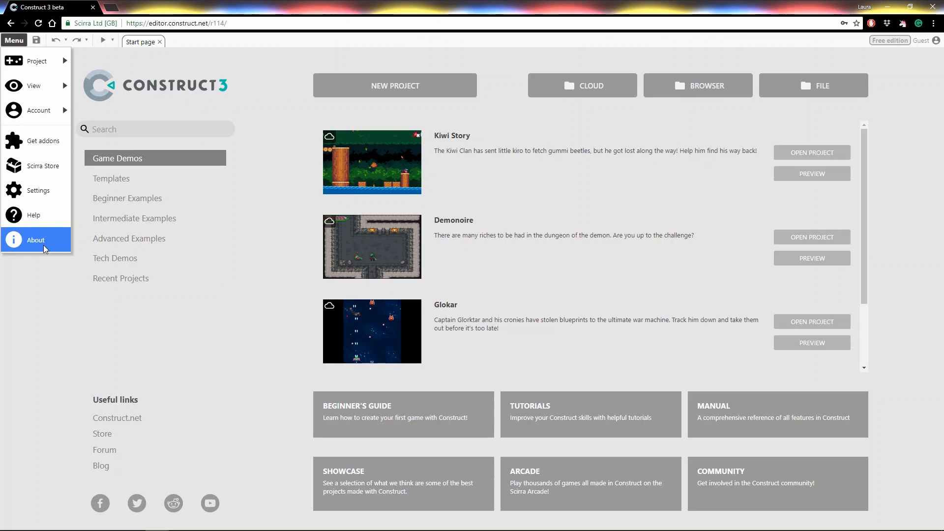
left_click(35, 240)
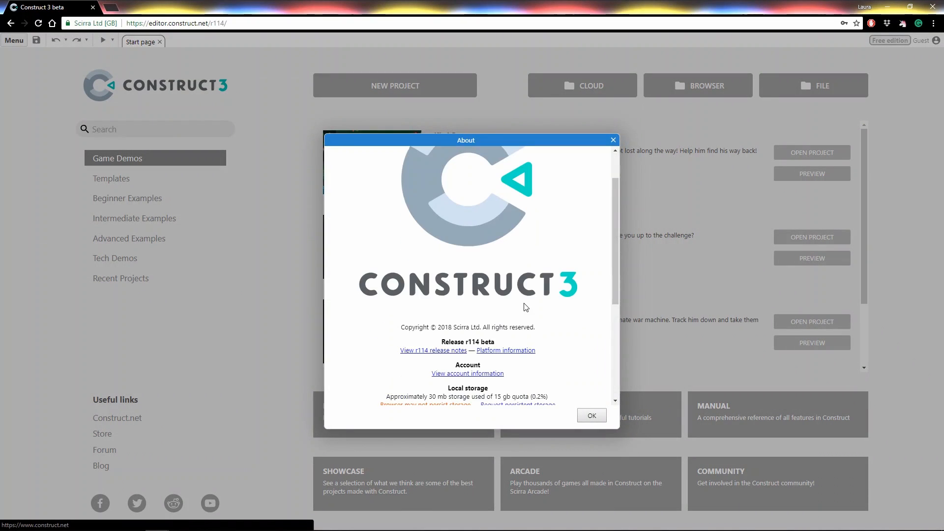
mouse_move(441, 361)
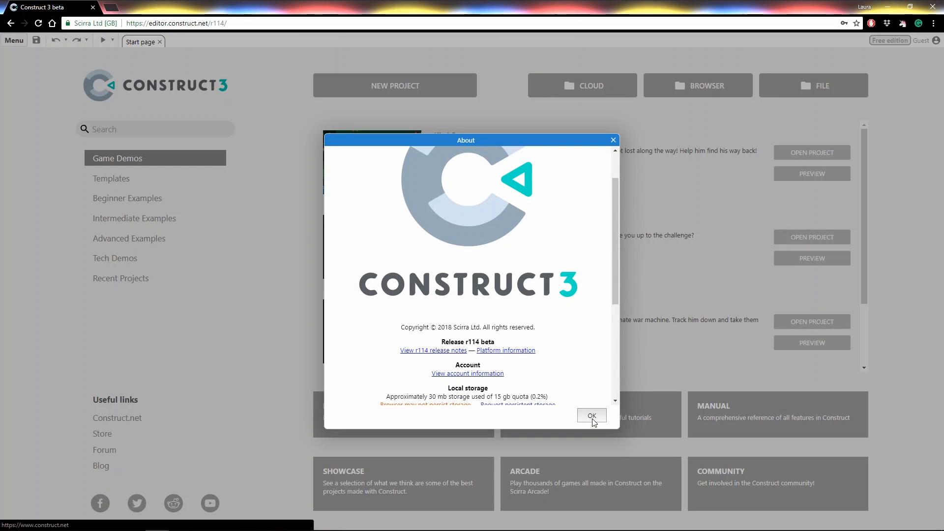
left_click(590, 415)
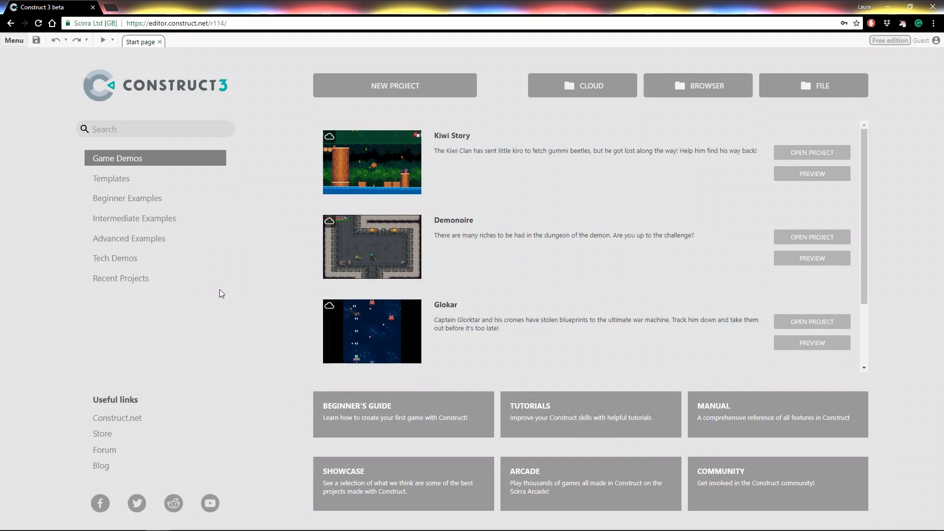